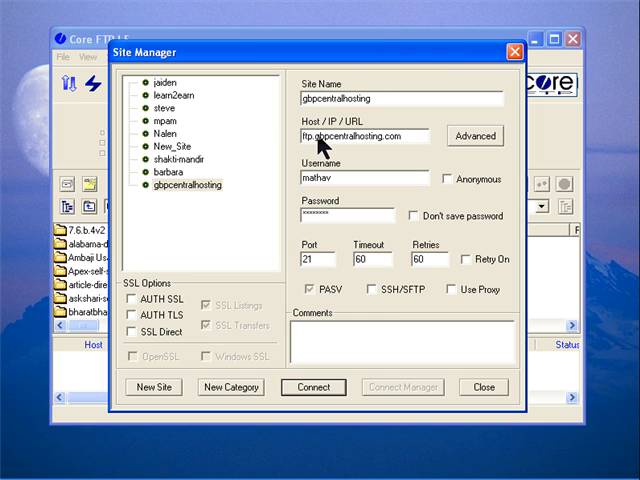
mouse_move(407, 148)
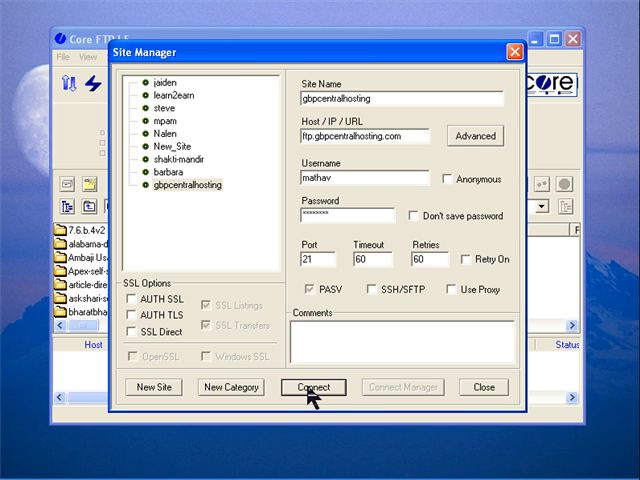
- Connect to the saved gbpcentralhosting site from Site Manager
click(313, 387)
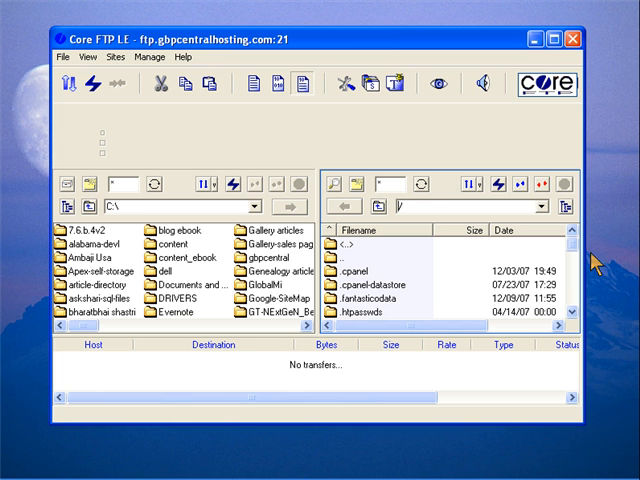
- Browse the server into public_html, then html, to reach the themes folder
scroll(down, 3)
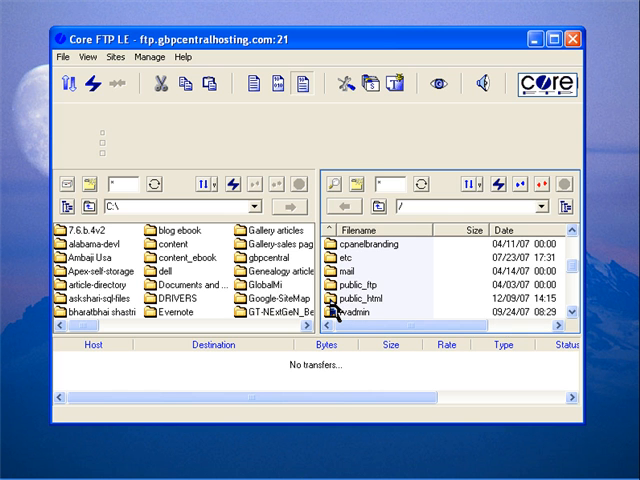
double_click(367, 303)
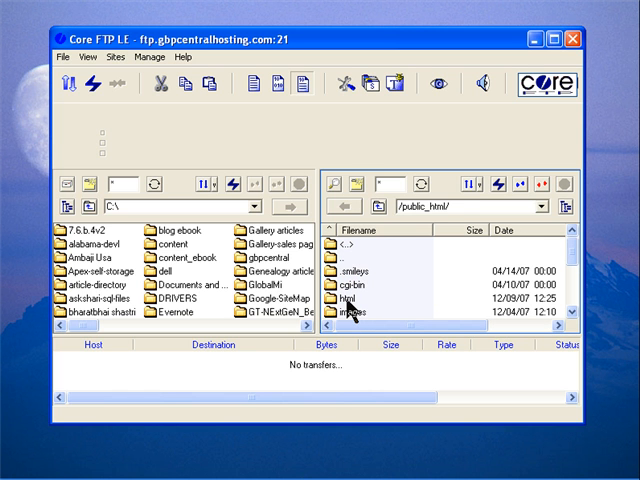
mouse_move(347, 320)
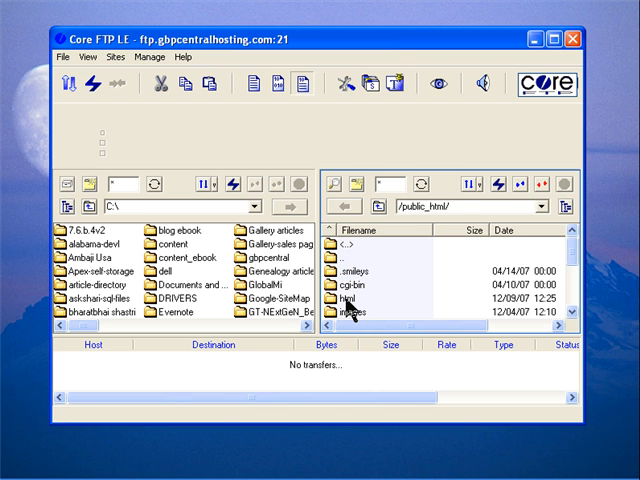
double_click(363, 312)
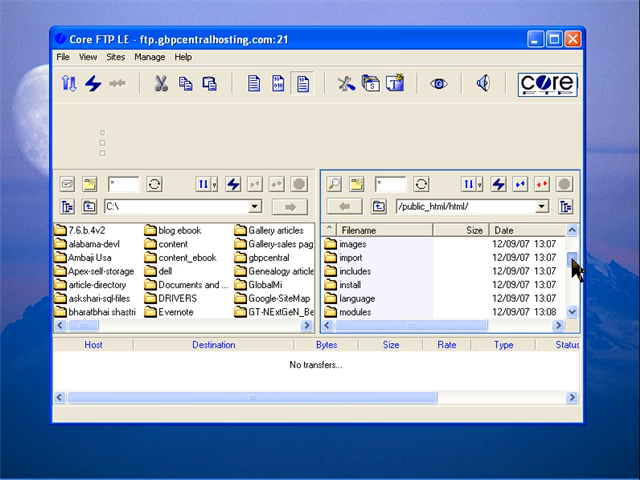
scroll(down, 3)
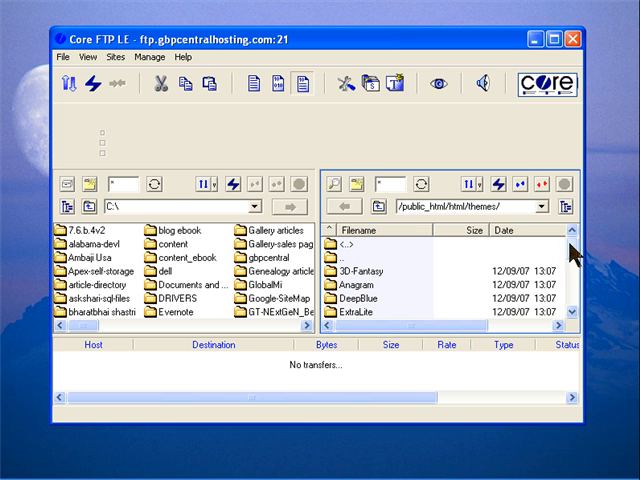
scroll(down, 3)
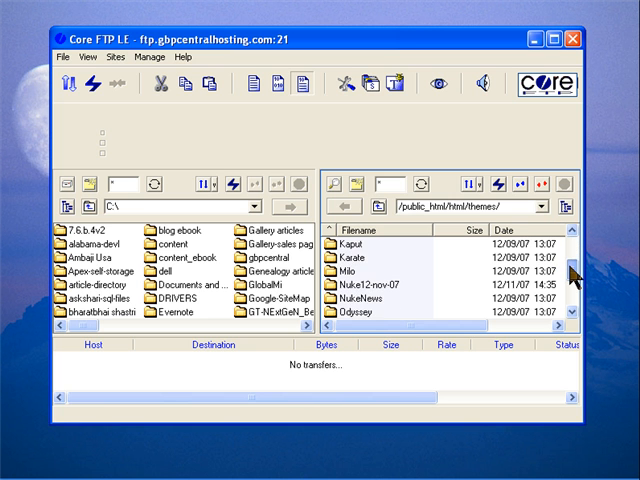
scroll(down, 3)
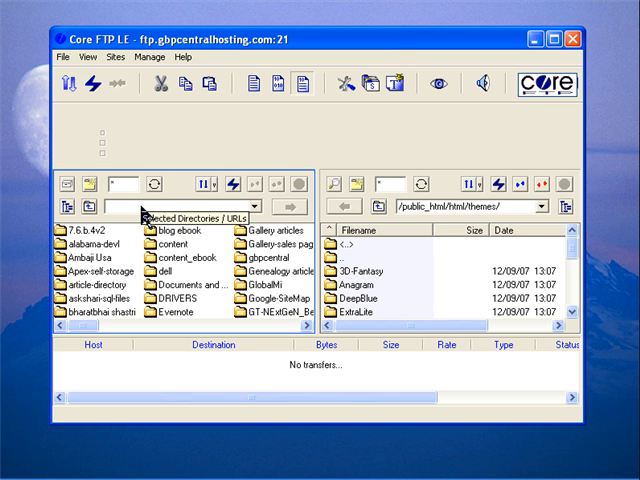
- Go to G:\My Download files\phpnuke-themes locally, check Nuke21-sep-07, and select it
text(G)
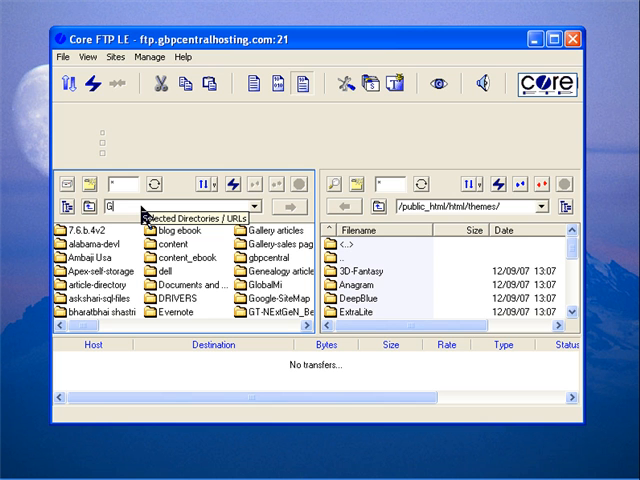
text(:\)
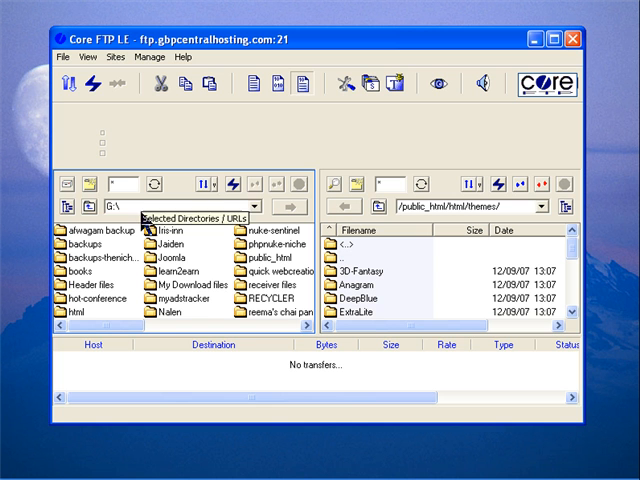
mouse_move(268, 318)
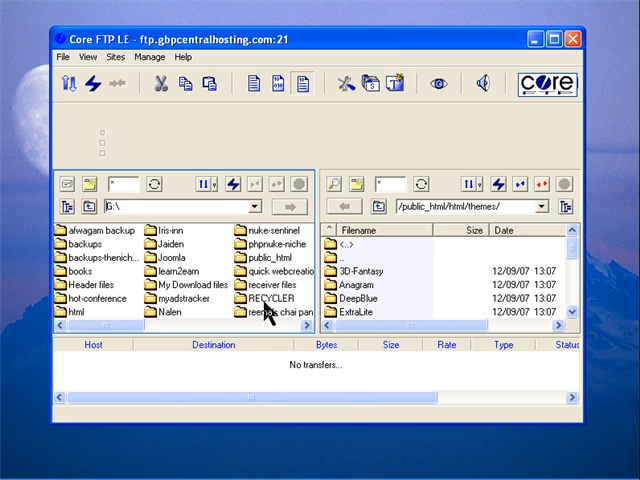
mouse_move(262, 320)
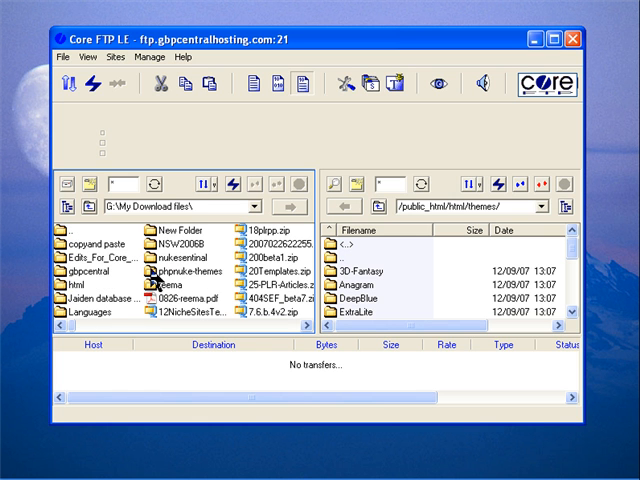
double_click(175, 274)
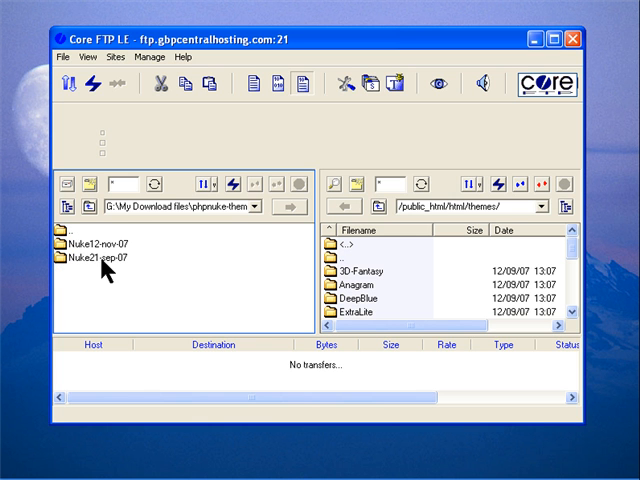
double_click(97, 257)
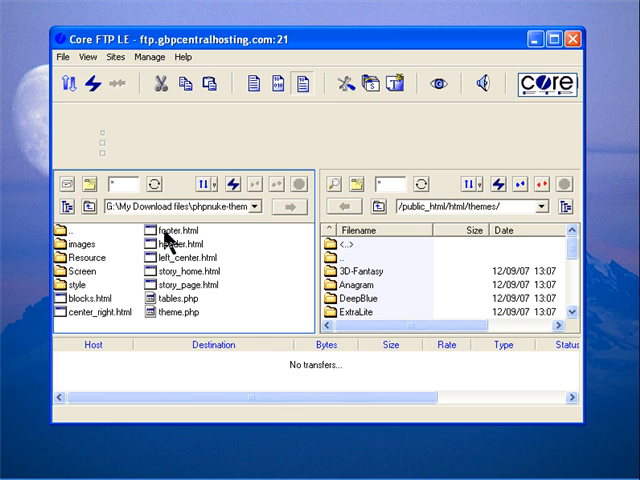
mouse_move(85, 270)
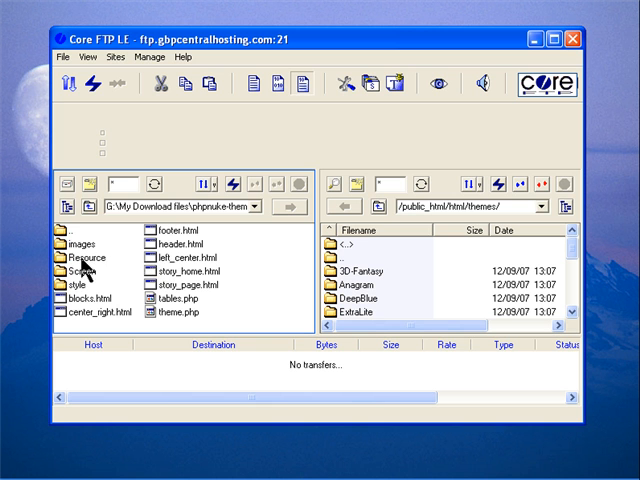
mouse_move(75, 271)
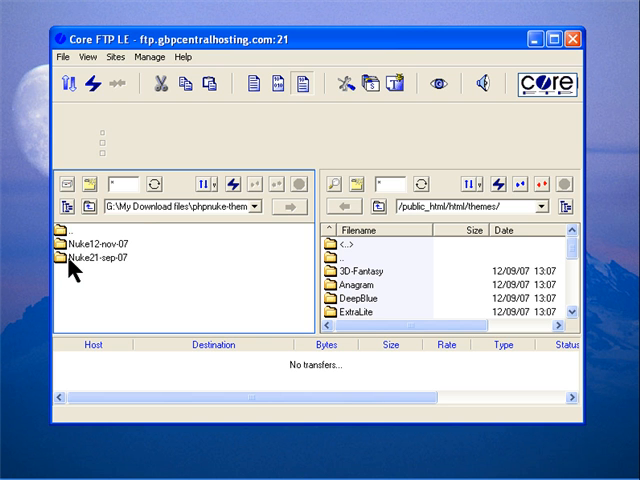
click(85, 257)
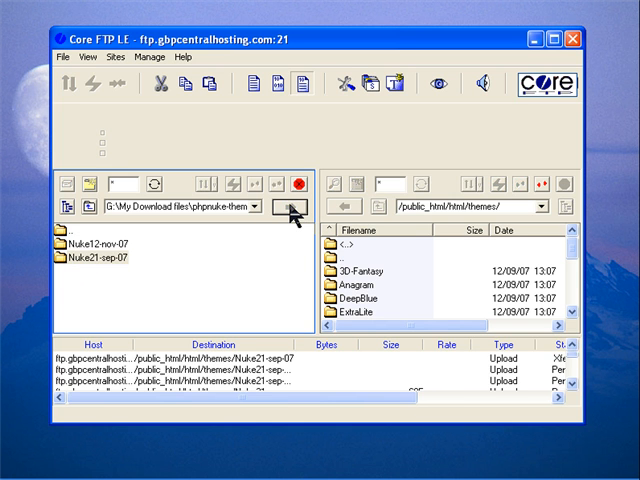
- Open the uploaded Nuke21-sep-07 folder on the server to verify its files
double_click(380, 285)
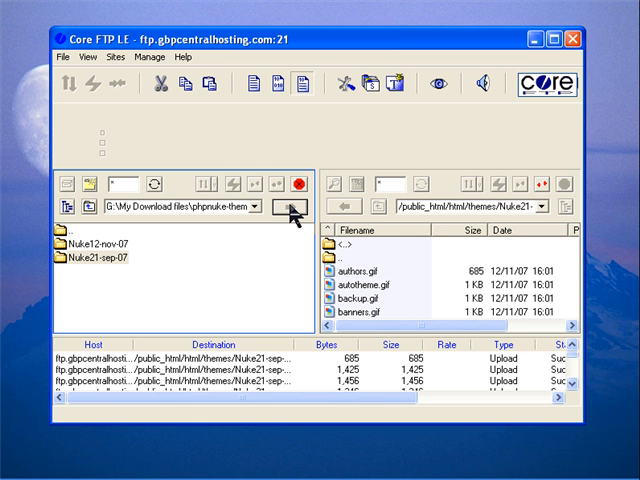
scroll(down, 3)
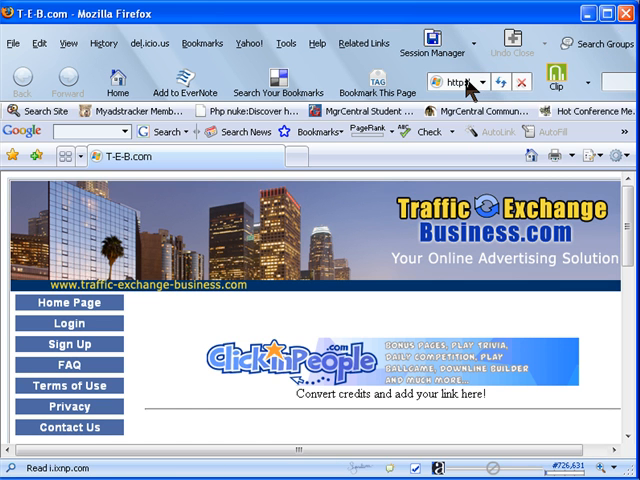
- Load the site's admin.php page from the Firefox address bar suggestions
scroll(down, 3)
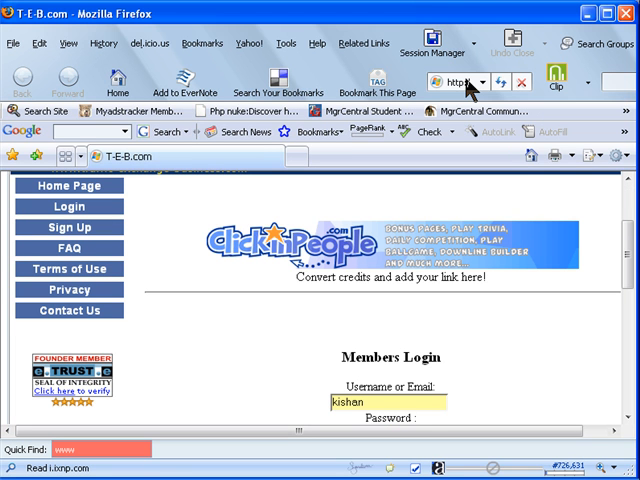
mouse_move(478, 92)
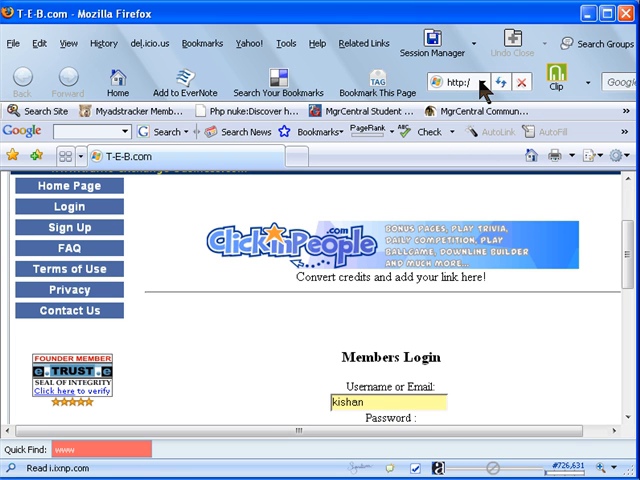
mouse_move(482, 90)
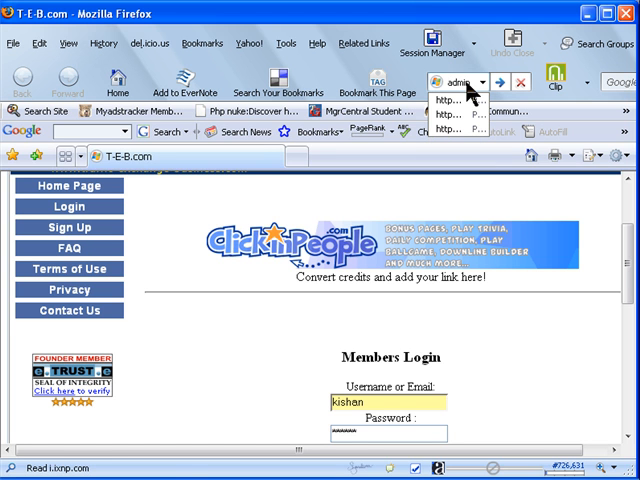
click(456, 111)
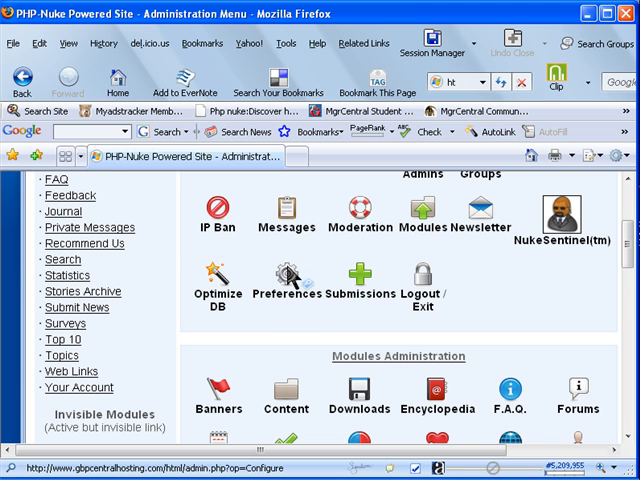
- Open Preferences and follow the Themes link under Web Site Configuration
click(287, 277)
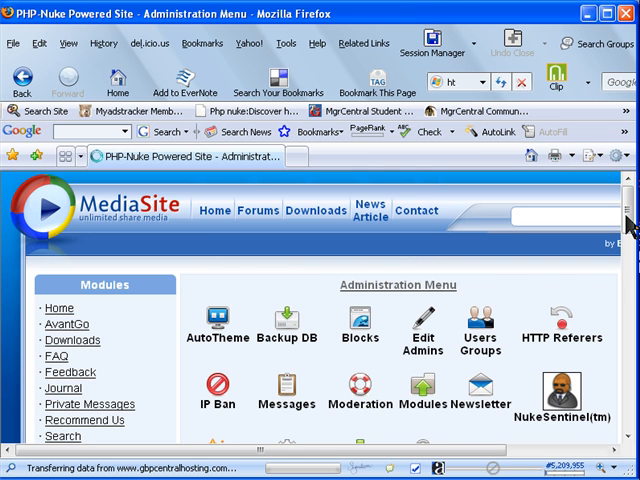
scroll(down, 3)
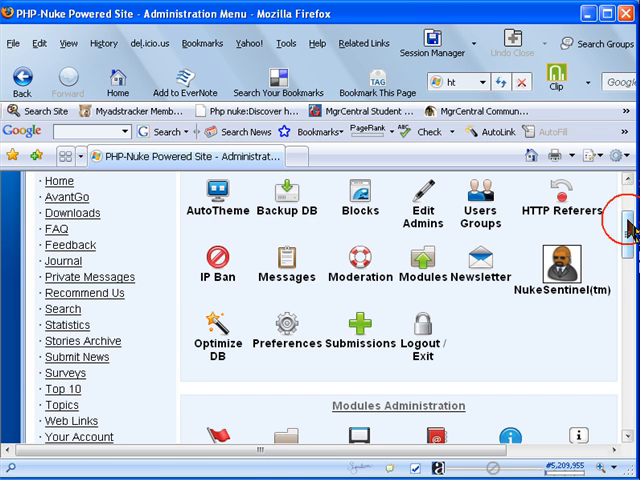
scroll(down, 3)
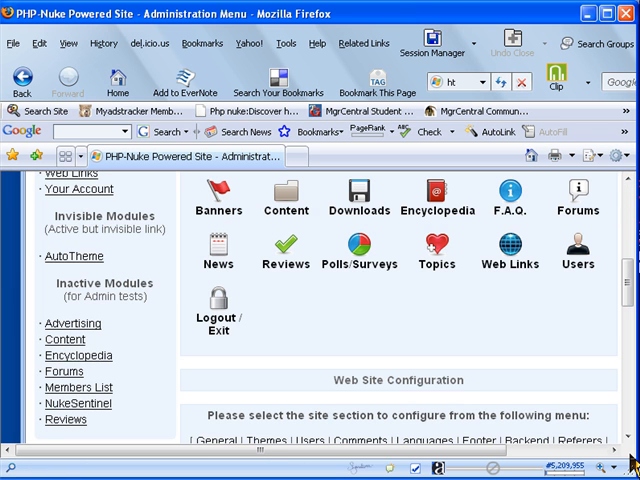
scroll(down, 3)
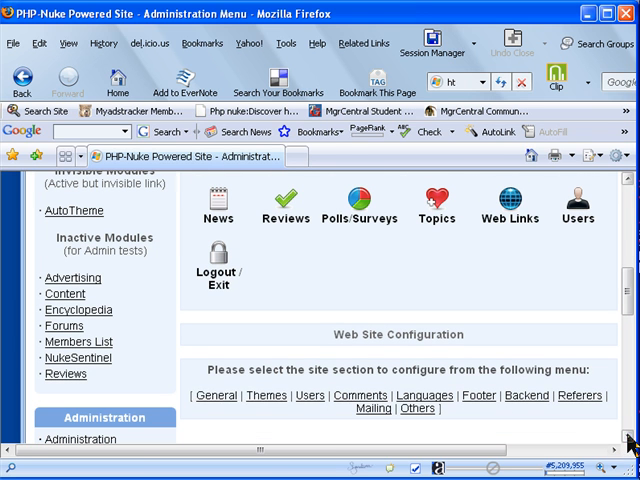
click(265, 395)
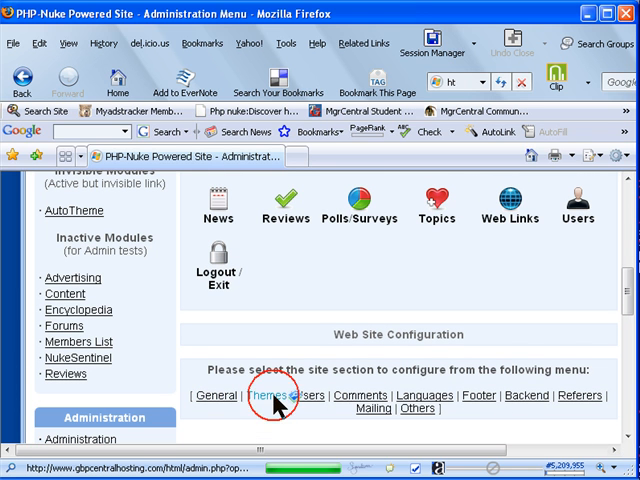
click(266, 395)
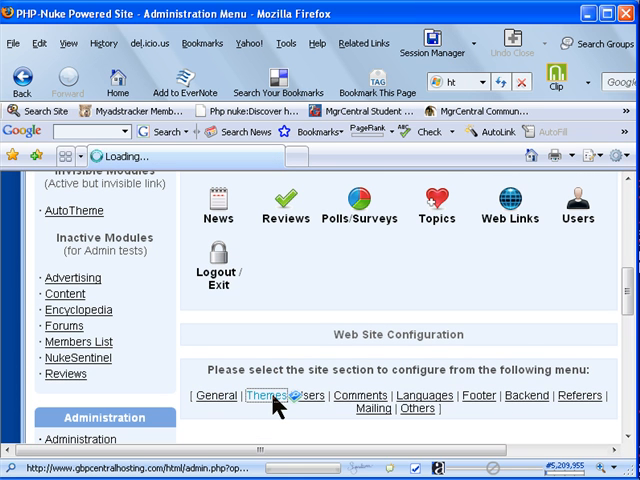
click(266, 395)
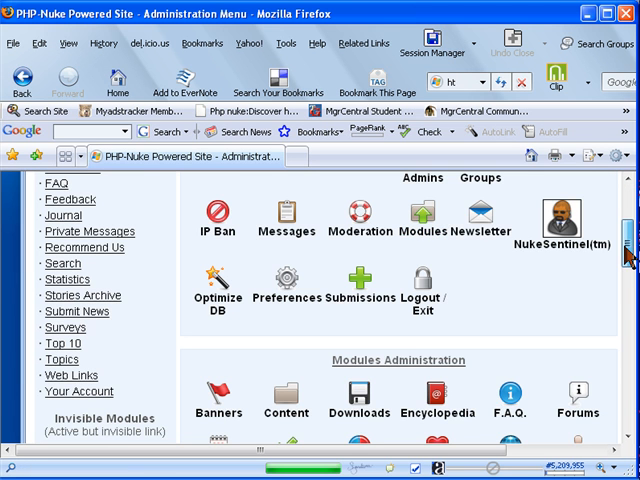
scroll(down, 3)
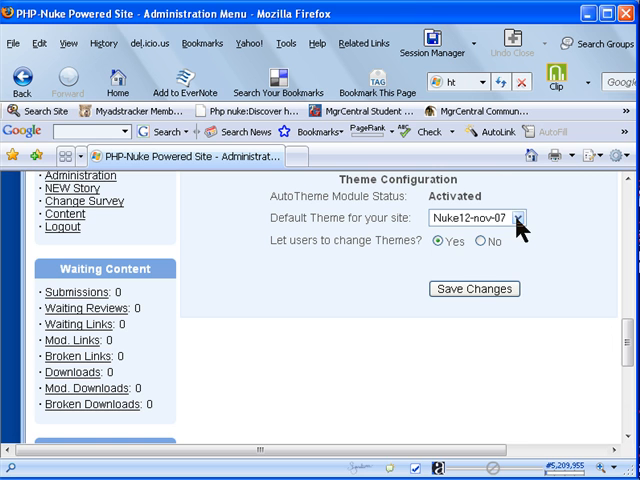
- Choose Nuke21-sep-07 as Default Theme and save the theme configuration
click(515, 218)
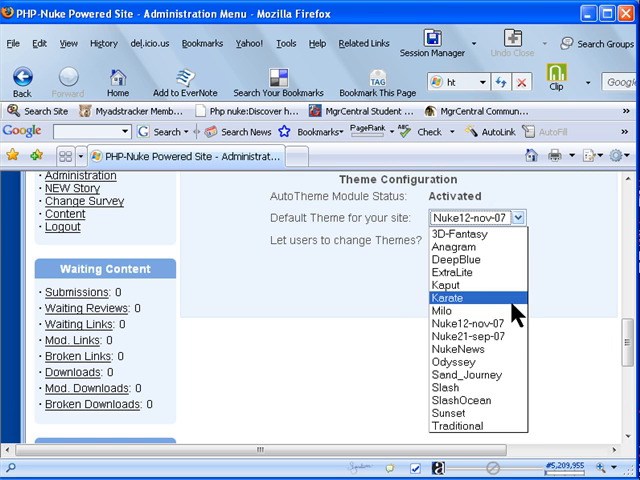
mouse_move(477, 324)
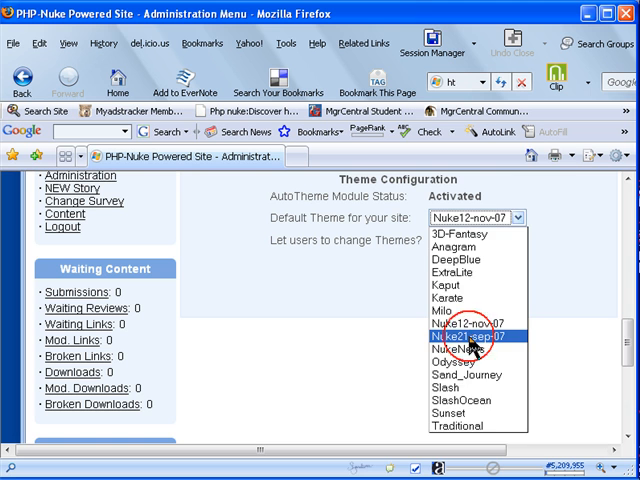
click(468, 337)
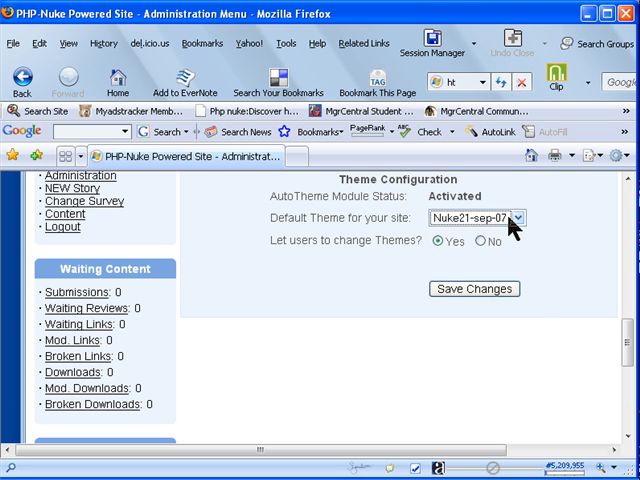
mouse_move(363, 253)
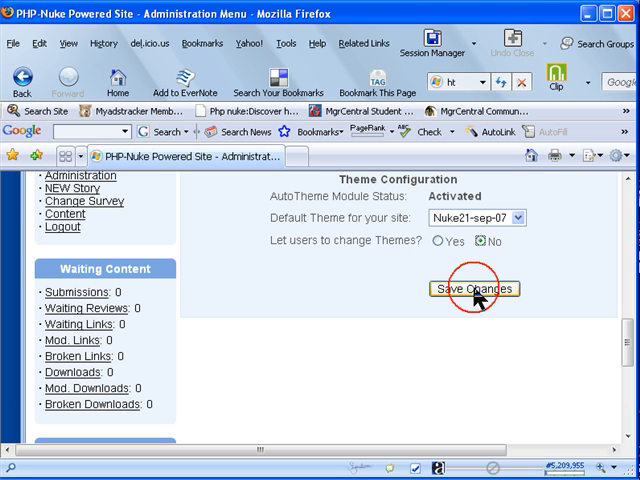
click(475, 289)
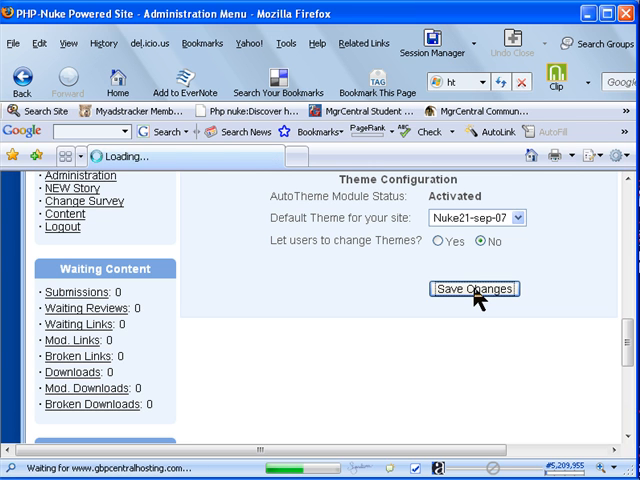
click(474, 289)
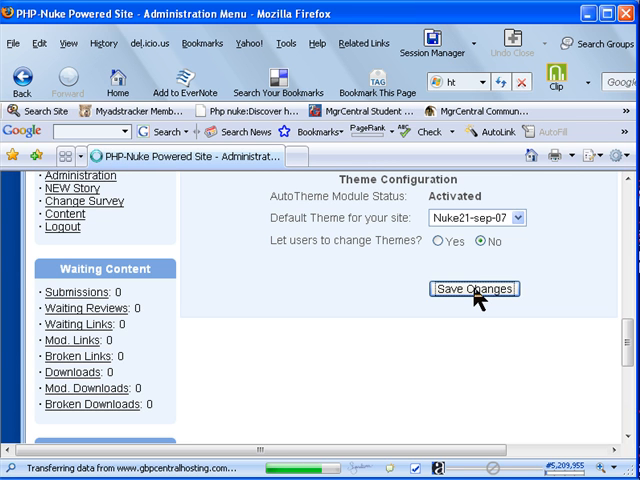
click(474, 289)
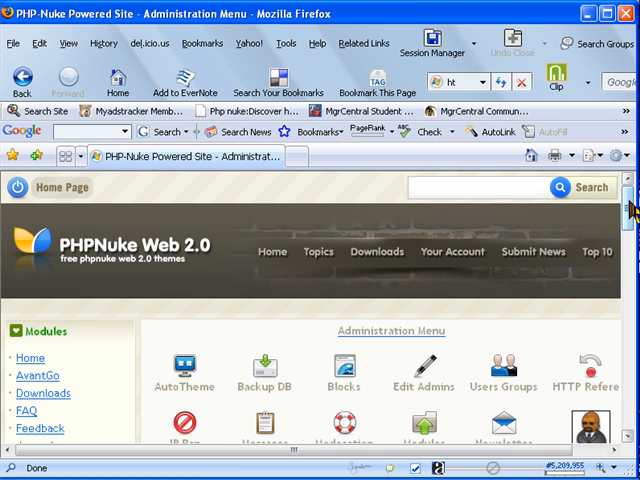
- Scroll the restyled admin page down to Modules Administration and Web Site Configuration
scroll(down, 3)
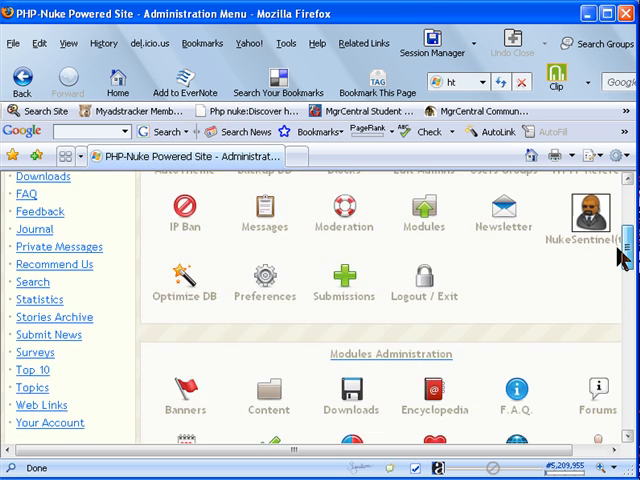
scroll(down, 3)
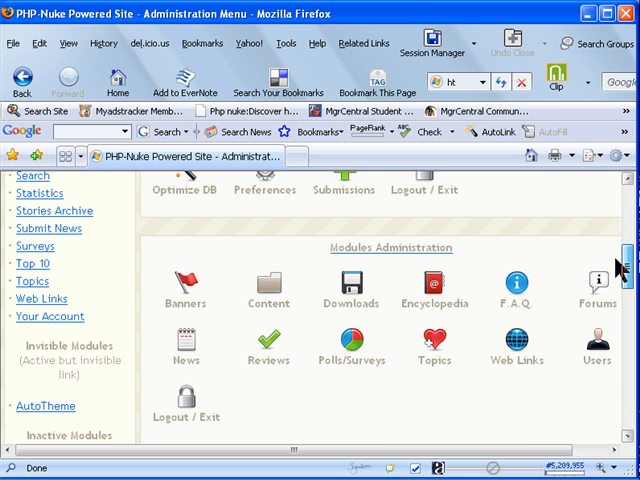
scroll(down, 3)
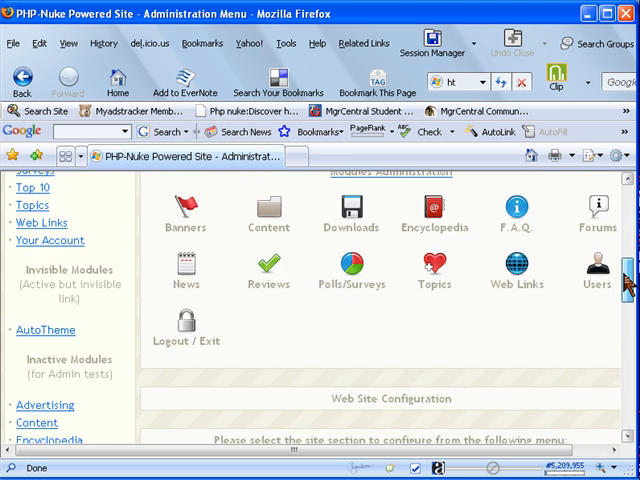